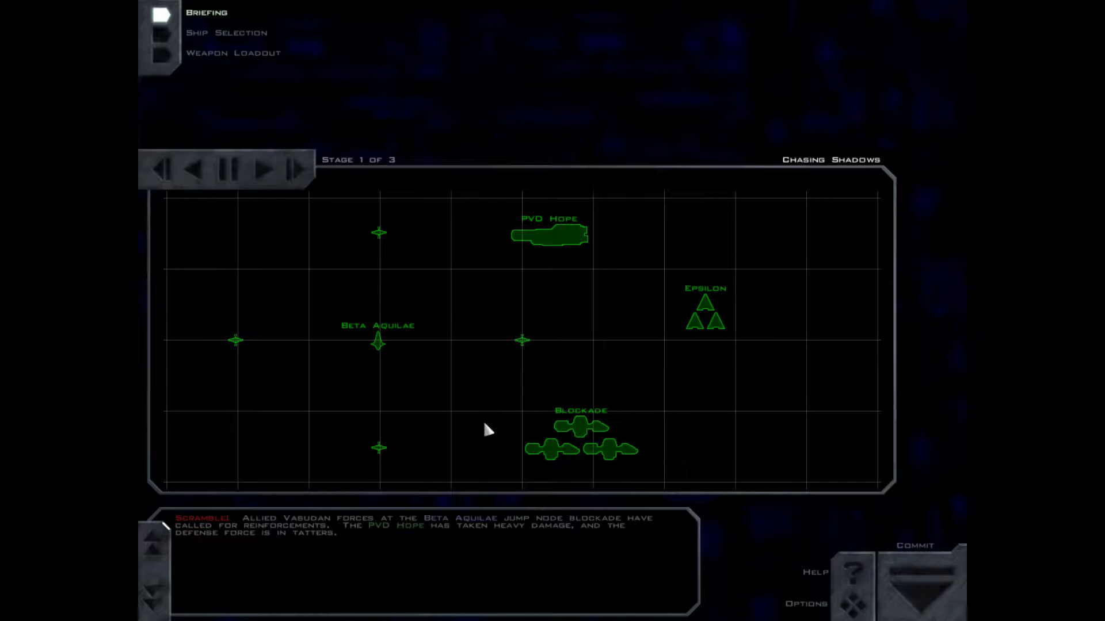
- Advance the briefing, preview the PVSG Ankh, then reach the objectives stage
click(649, 431)
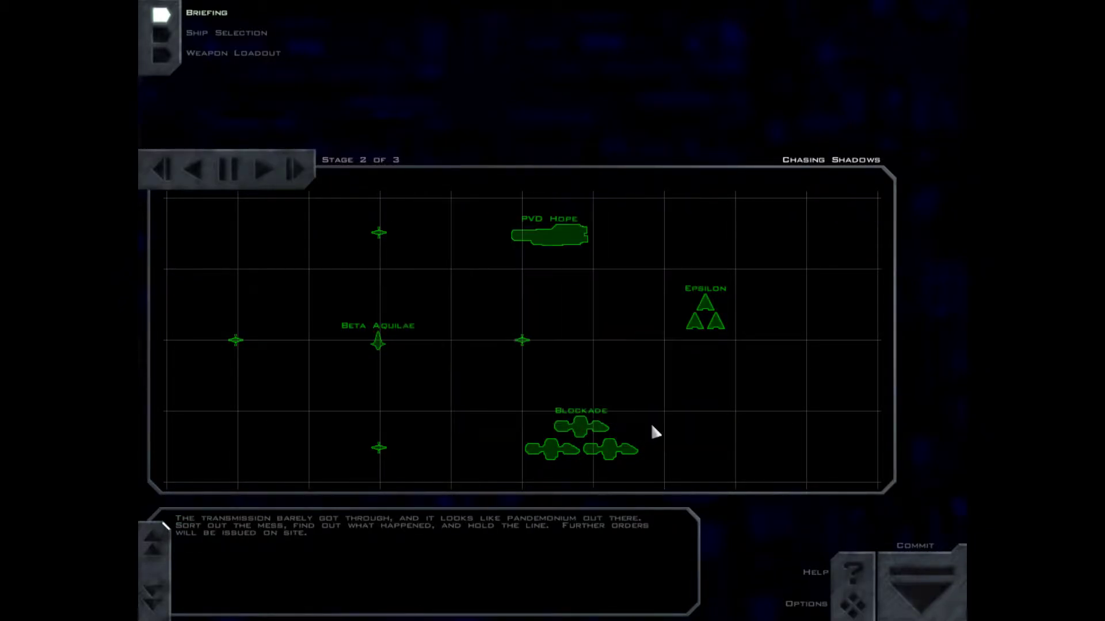
mouse_move(649, 399)
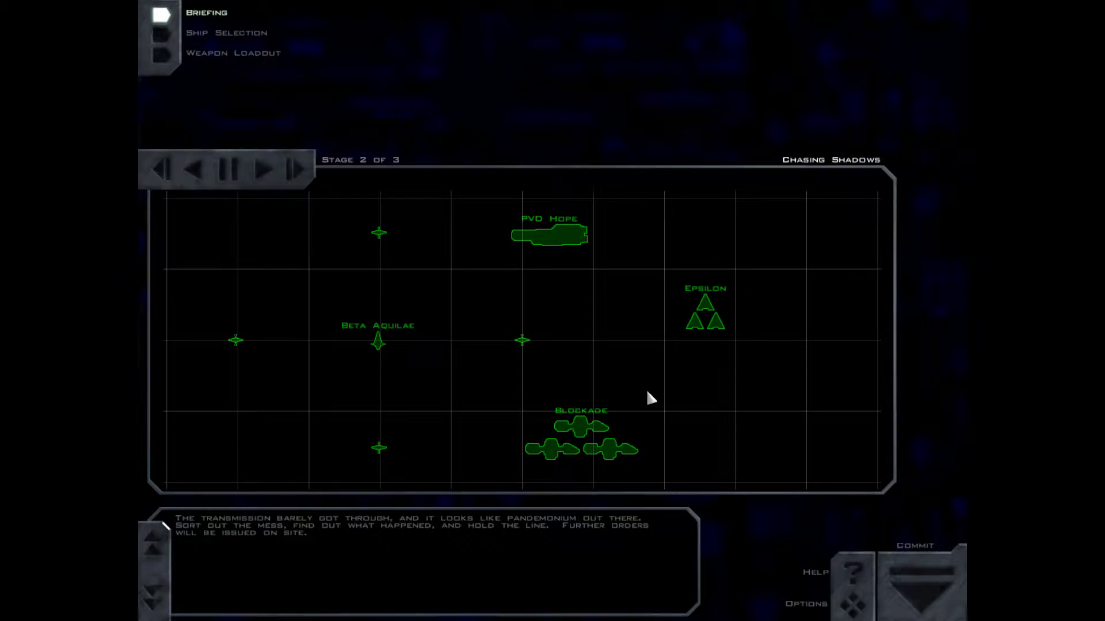
click(548, 234)
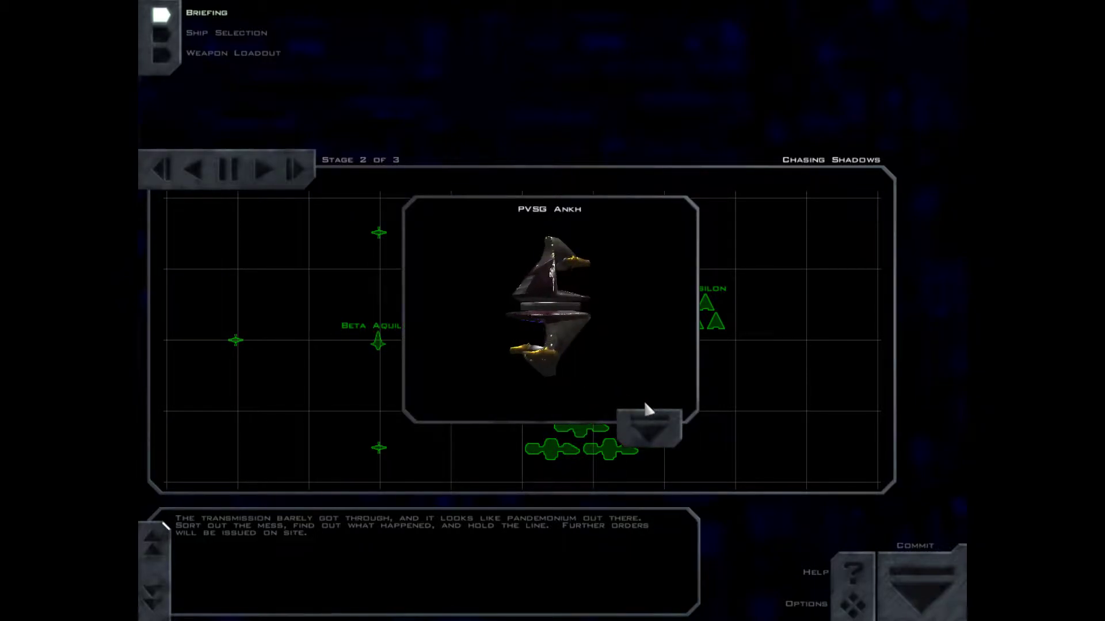
click(649, 430)
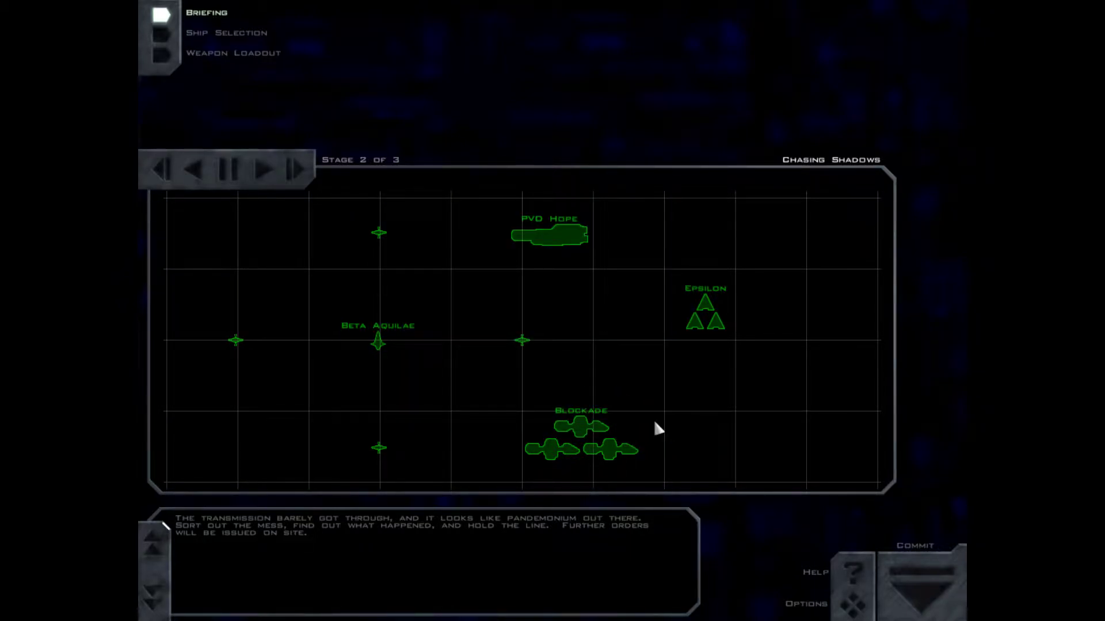
click(264, 169)
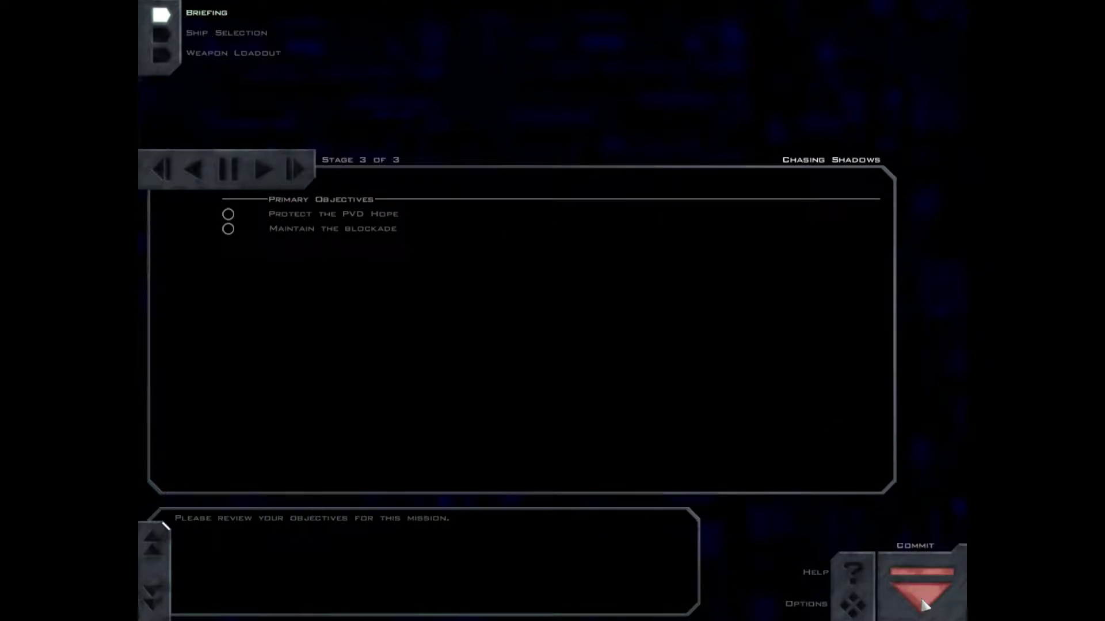
click(920, 580)
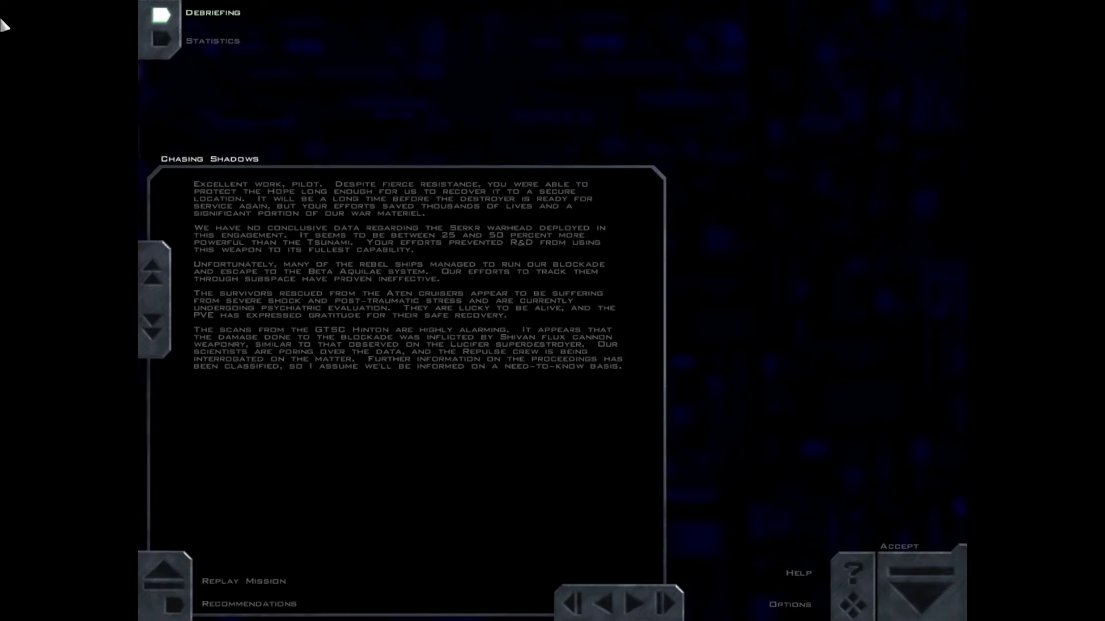
mouse_move(60, 20)
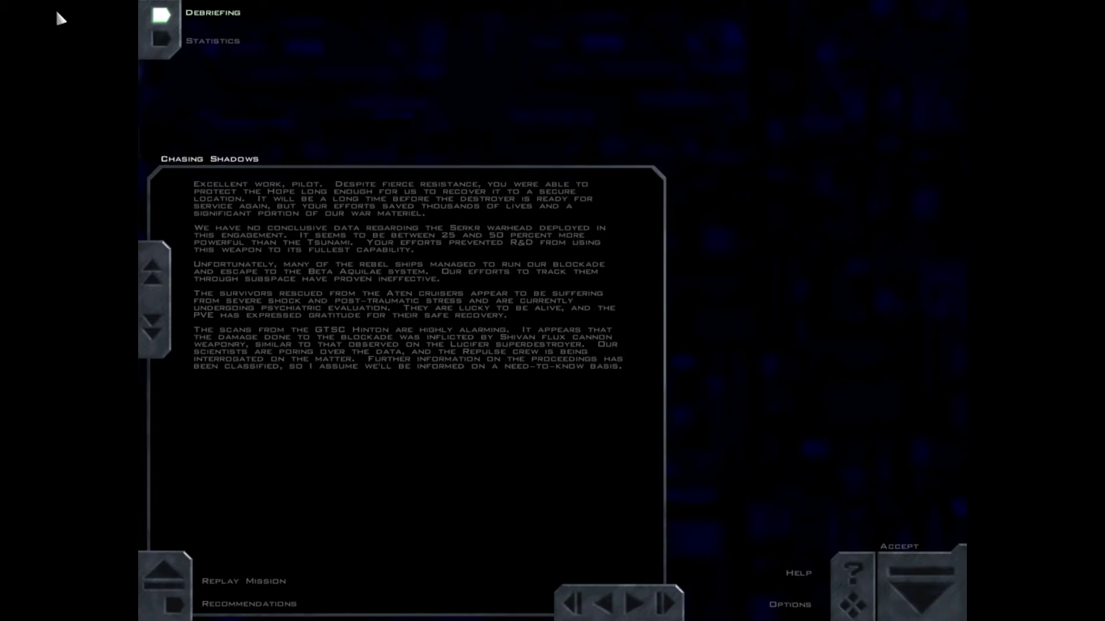
mouse_move(294, 581)
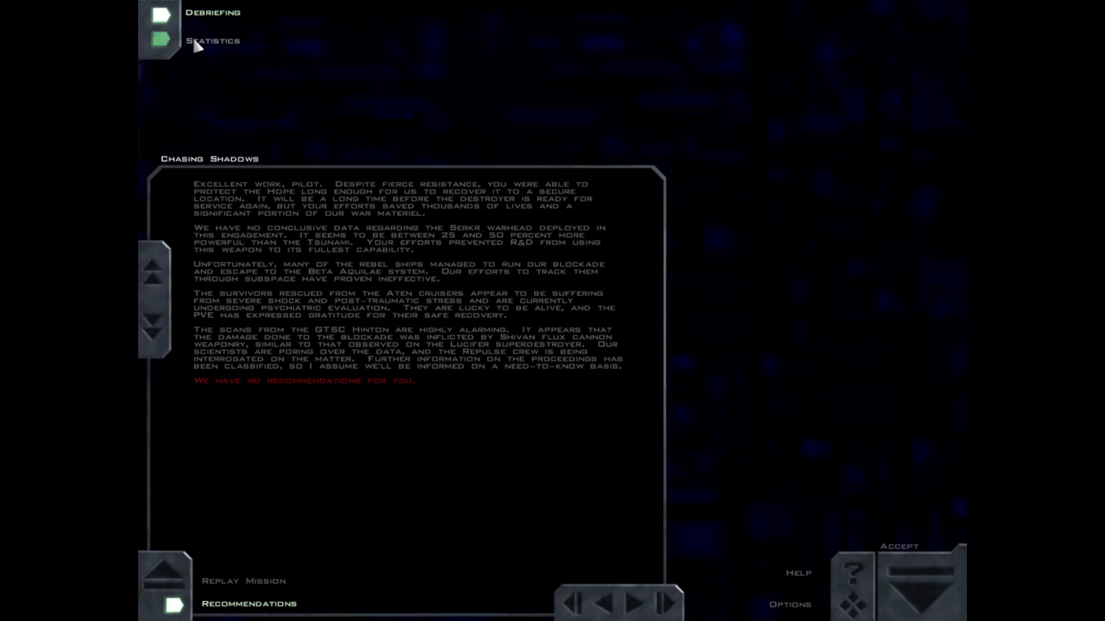
- Open mission statistics and move to page 2, Mission Kills by Ship Type
click(212, 41)
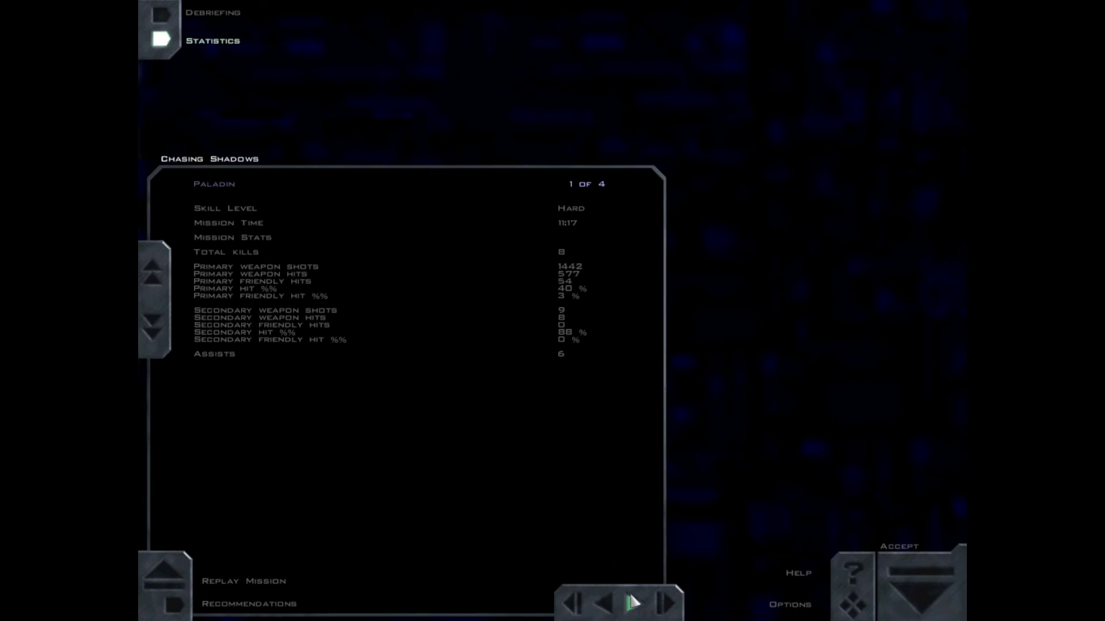
click(631, 604)
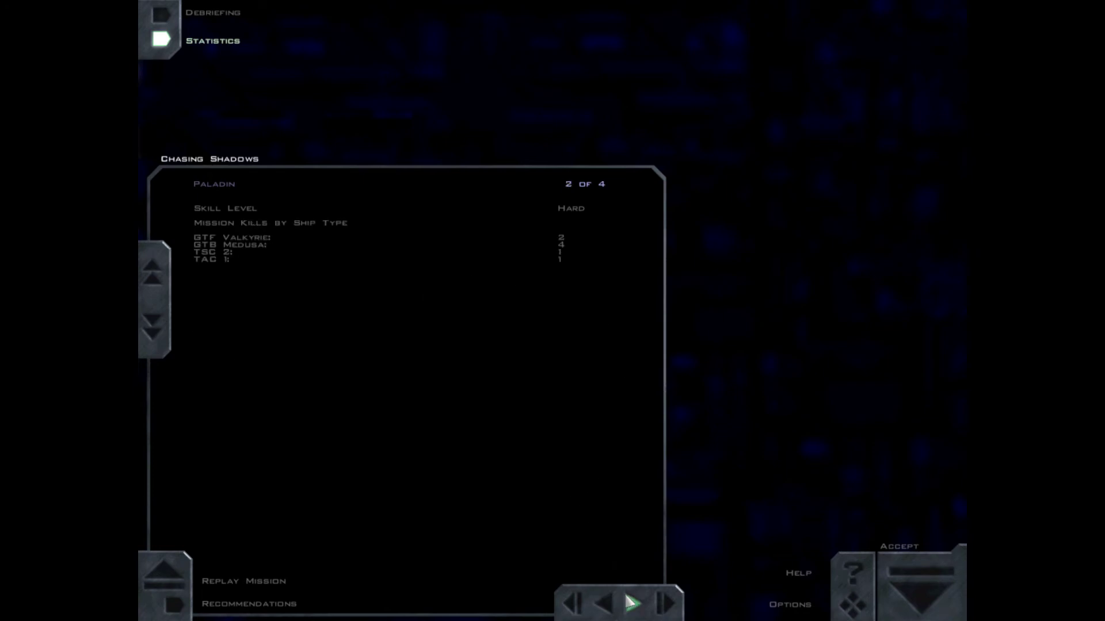
mouse_move(490, 326)
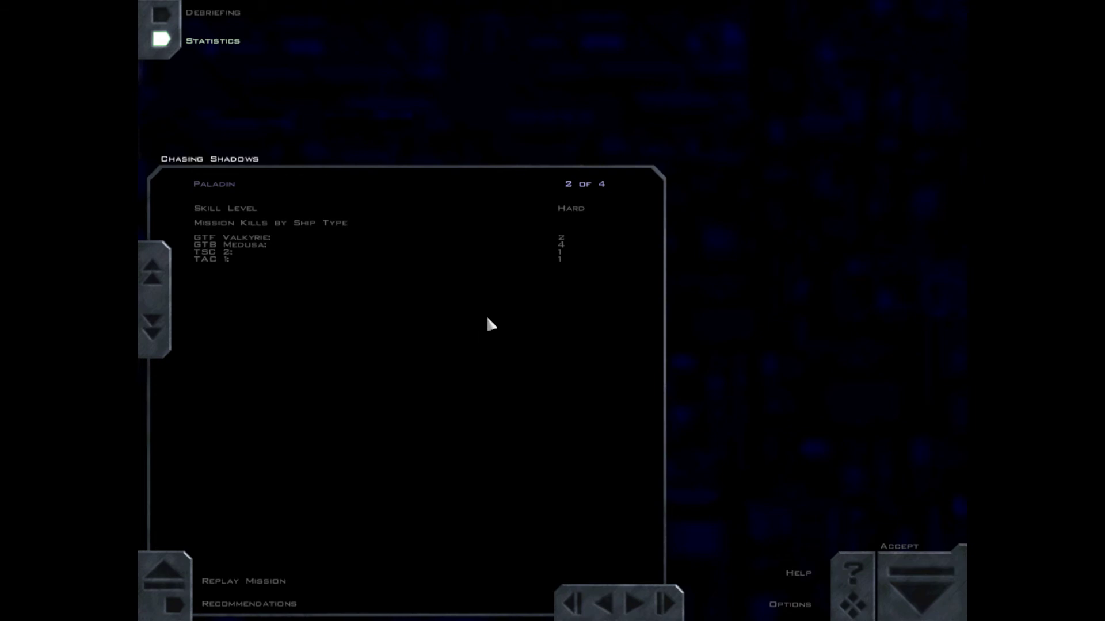
mouse_move(510, 310)
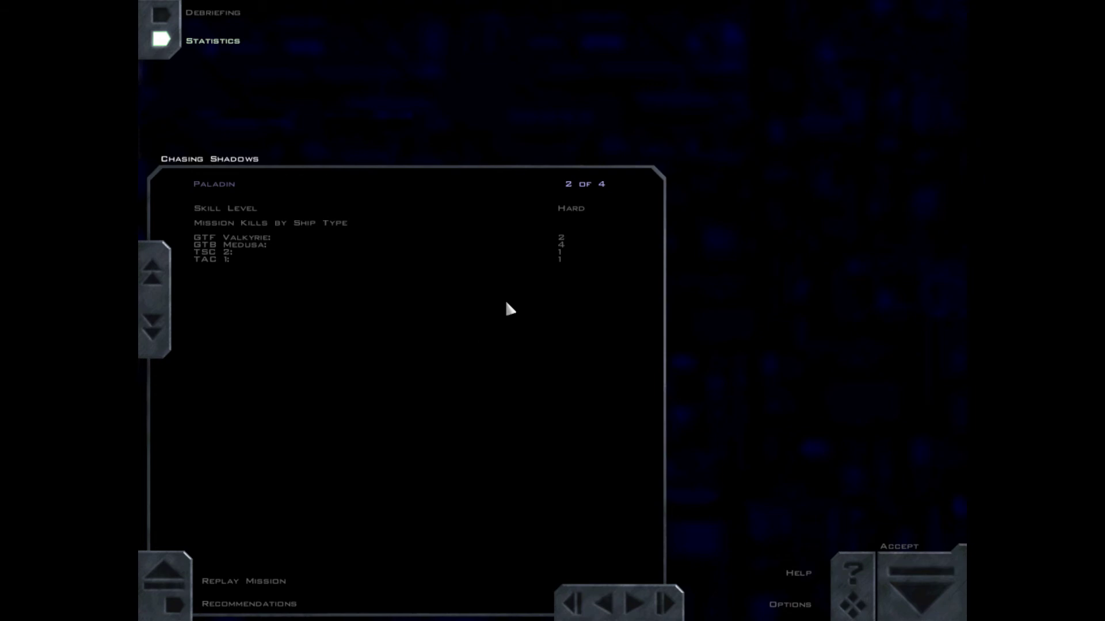
mouse_move(200, 268)
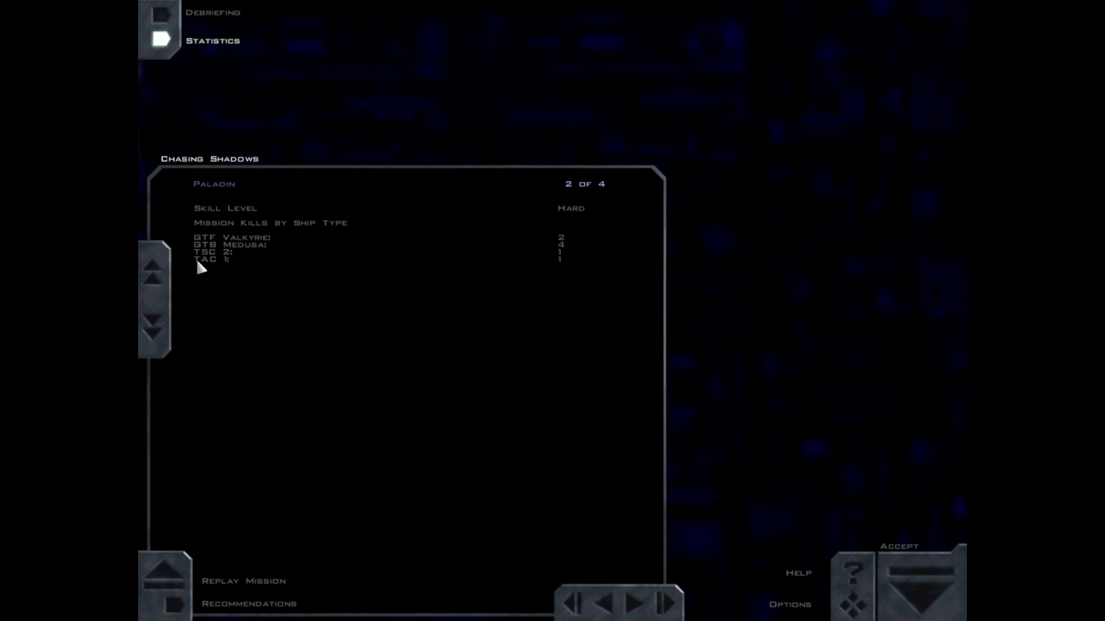
mouse_move(551, 408)
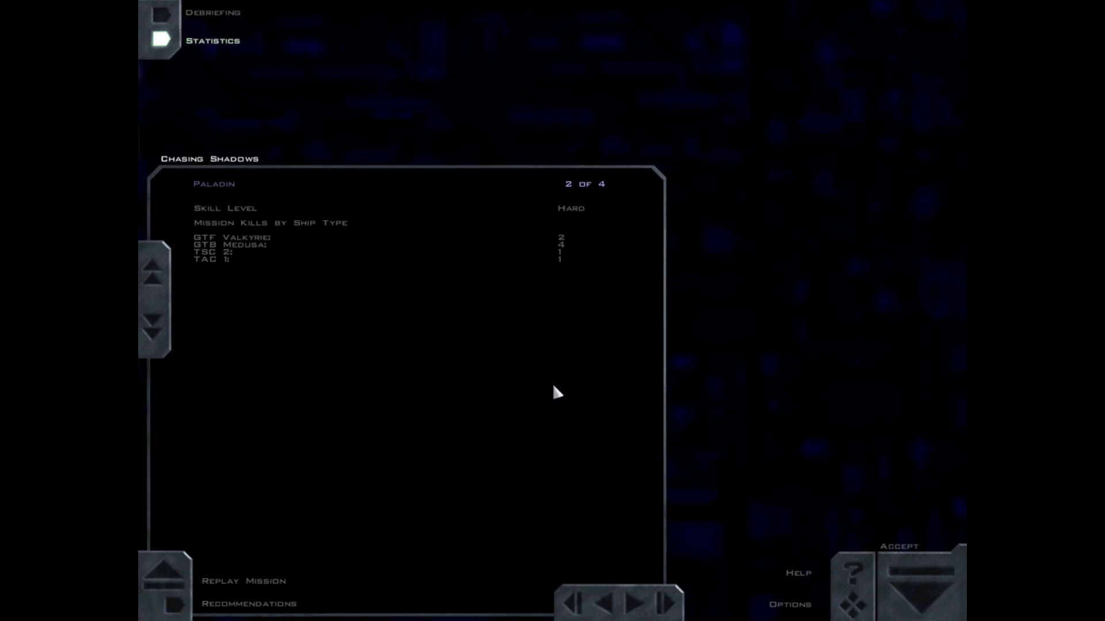
mouse_move(552, 415)
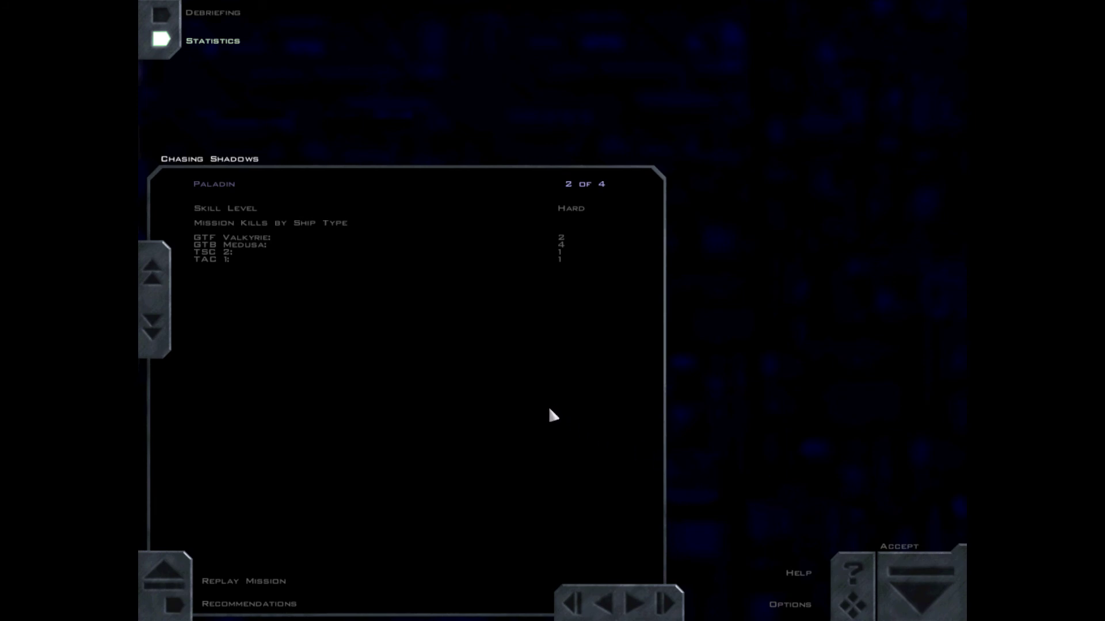